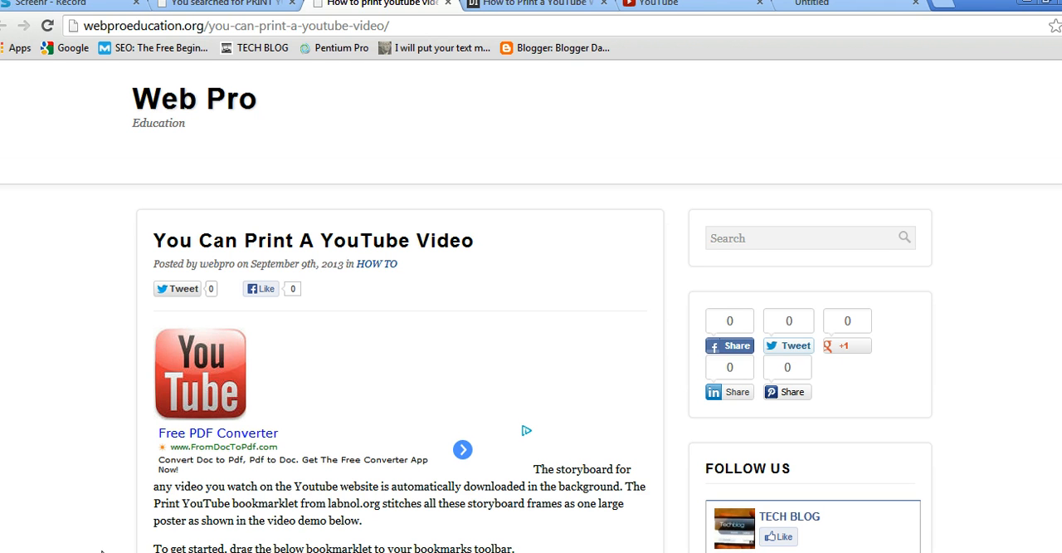
mouse_move(305, 325)
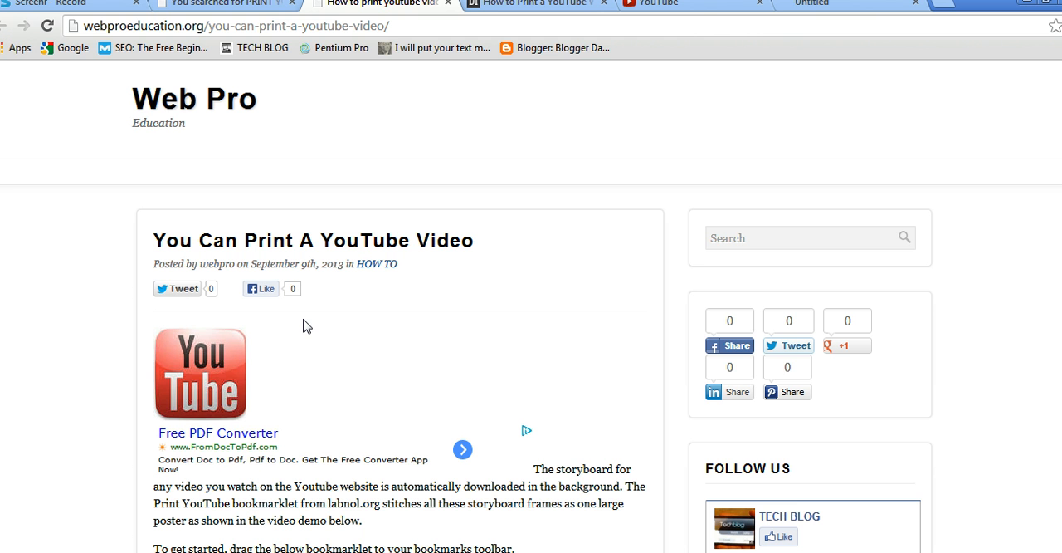
mouse_move(445, 290)
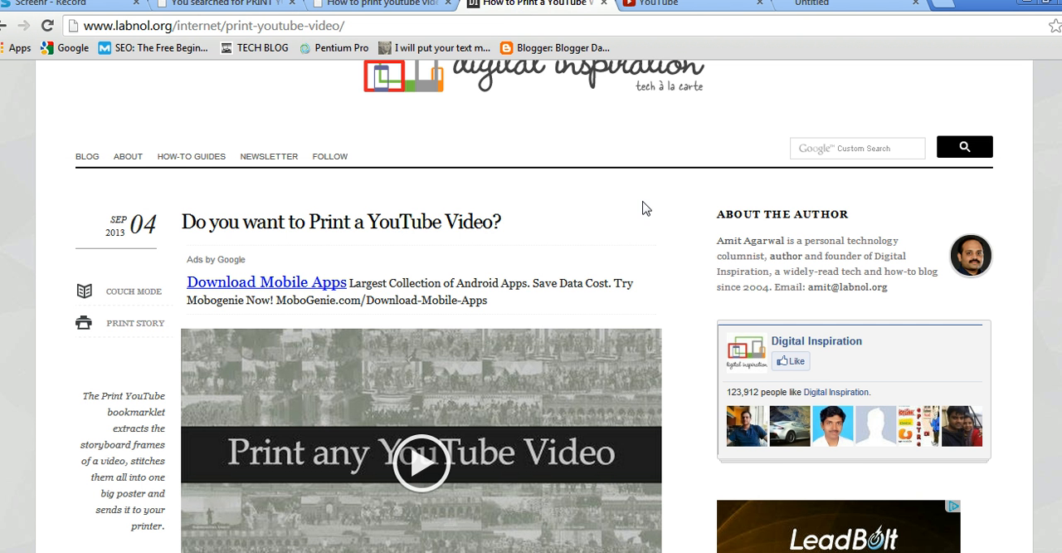
Step: Scroll the labnol.org article down to the Print YouTube Video bookmarklet and its toolbar instructions
scroll(down, 3)
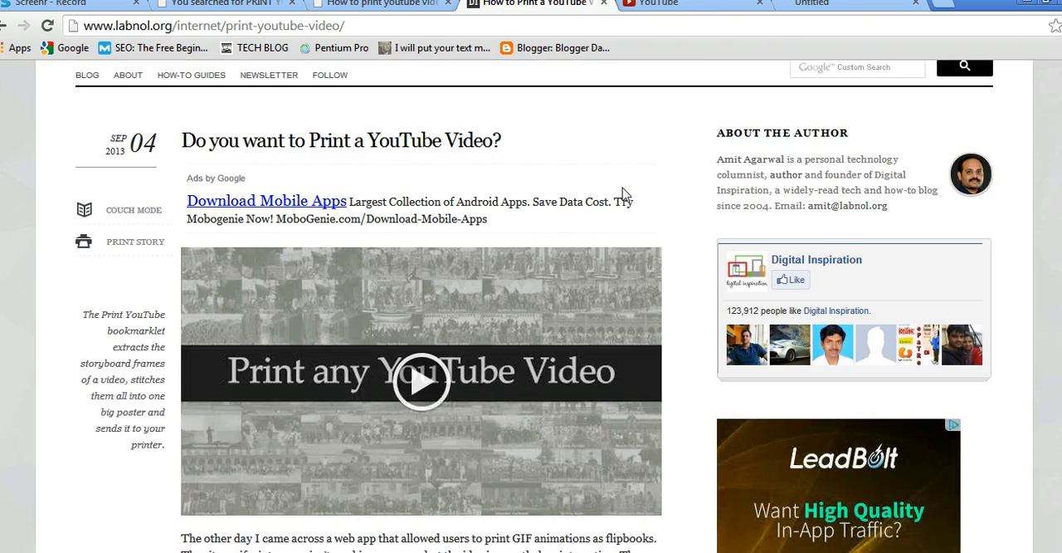
scroll(down, 3)
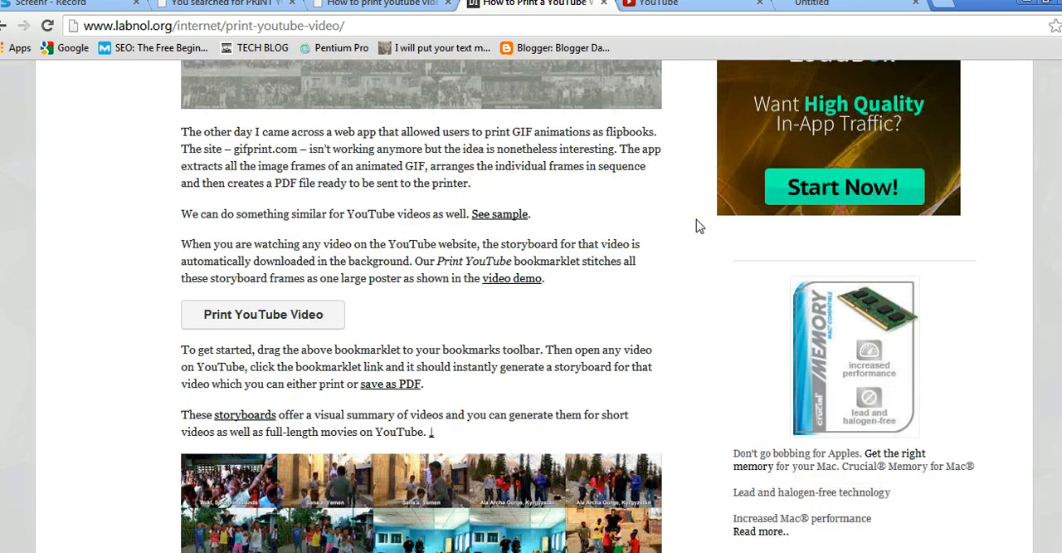
mouse_move(370, 324)
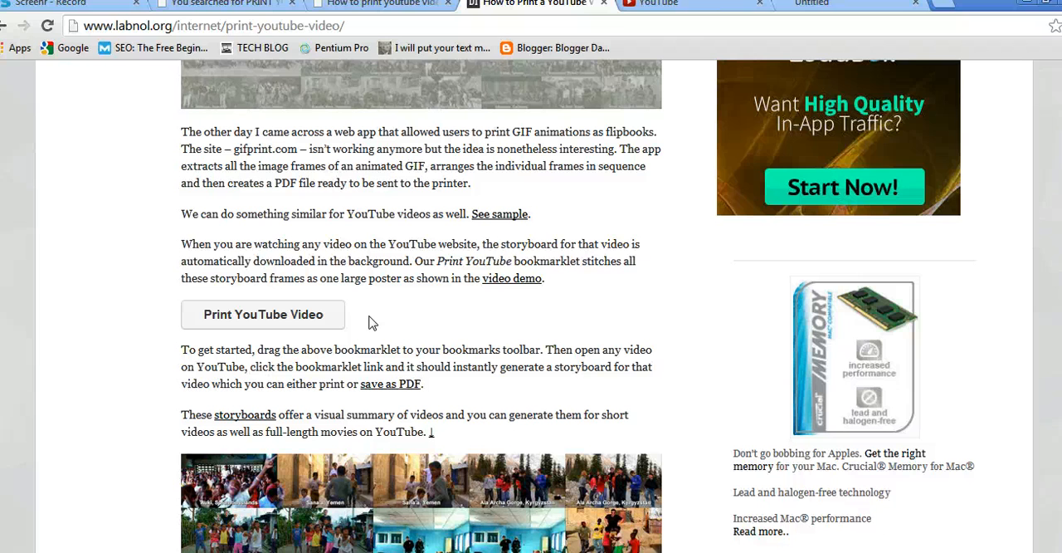
mouse_move(381, 317)
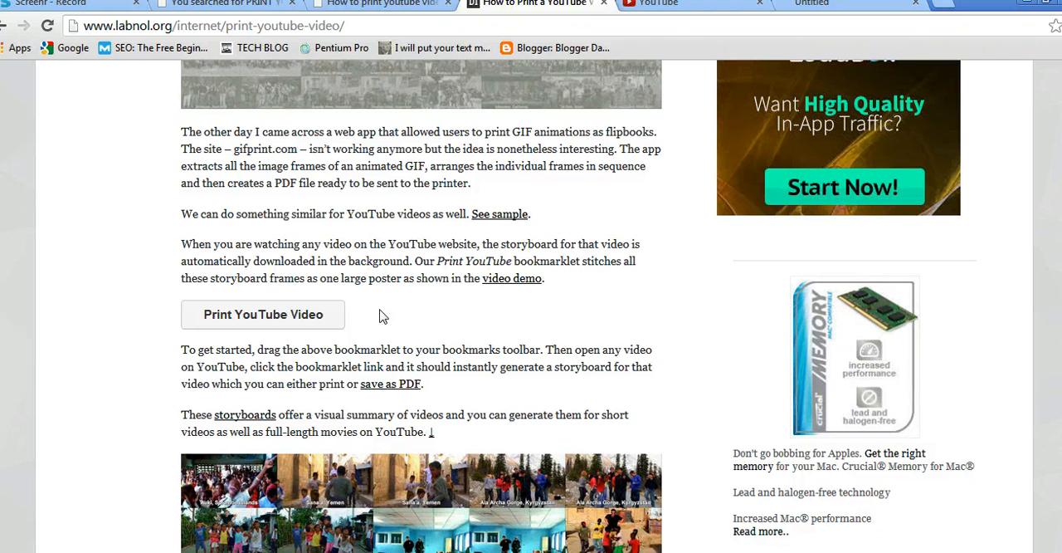
mouse_move(567, 232)
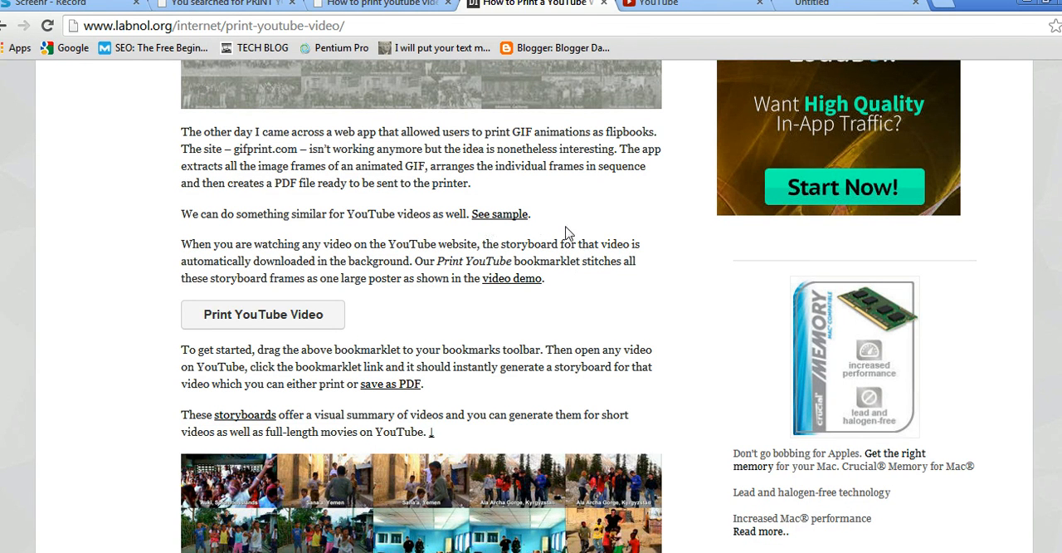
mouse_move(570, 227)
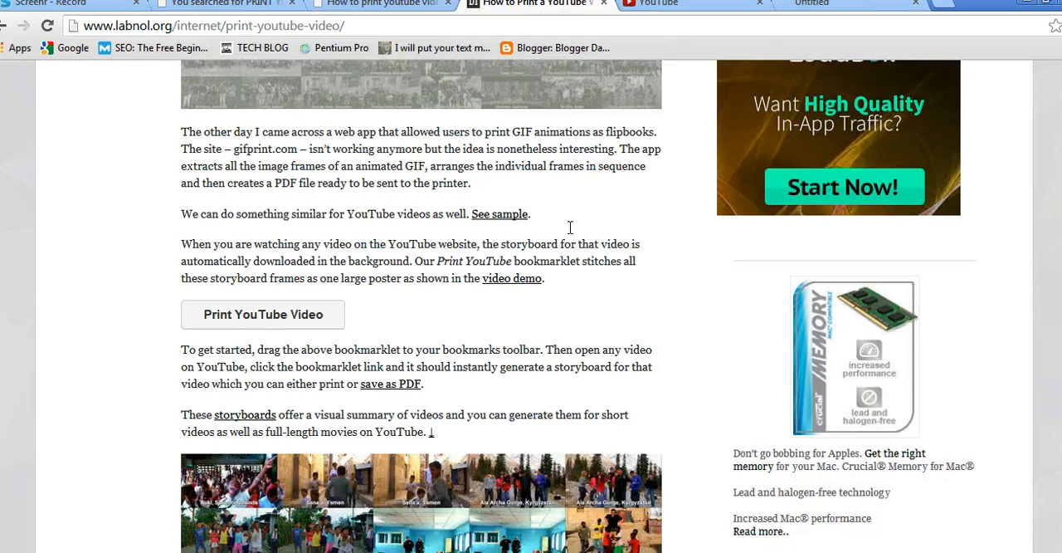
scroll(up, 3)
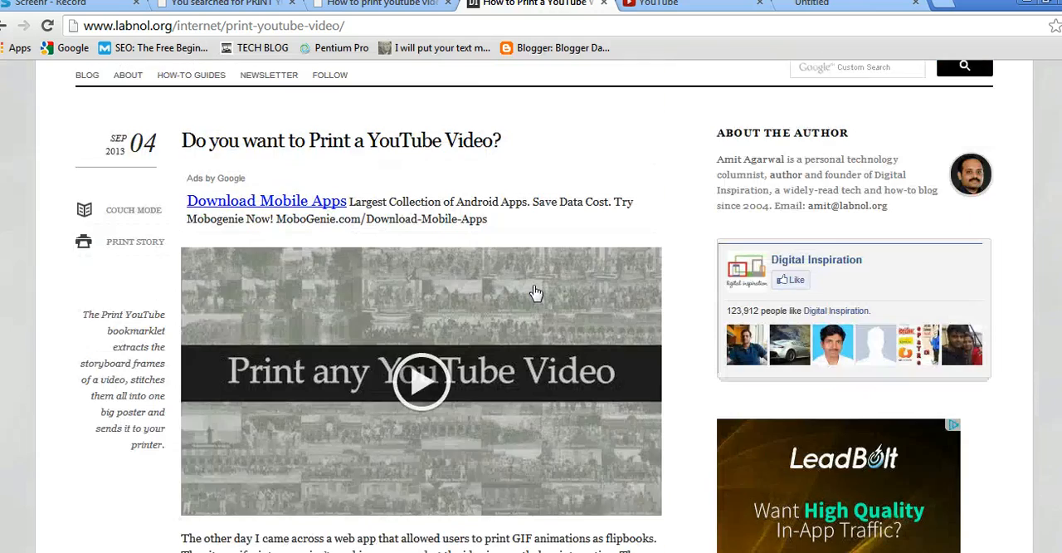
scroll(down, 3)
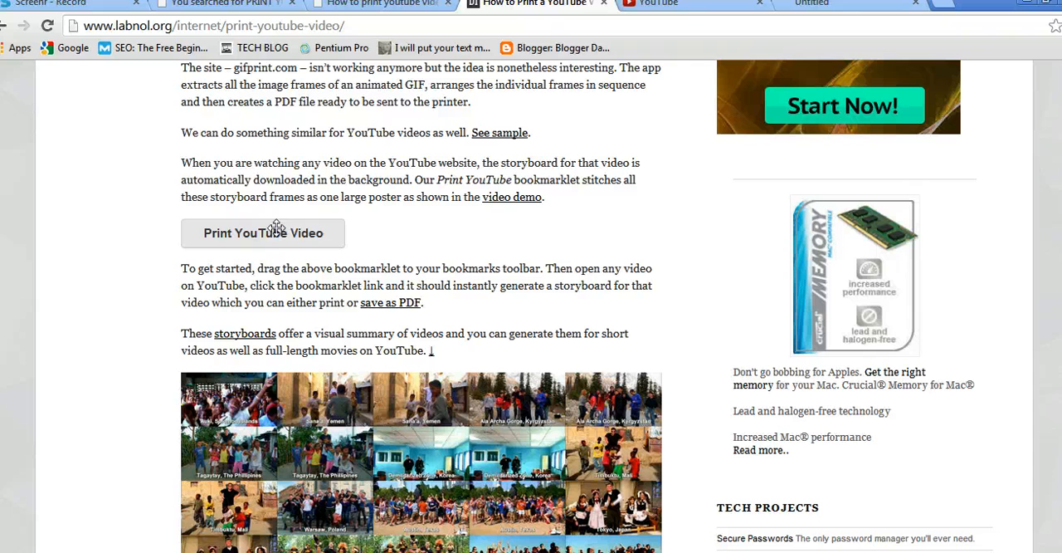
mouse_move(280, 240)
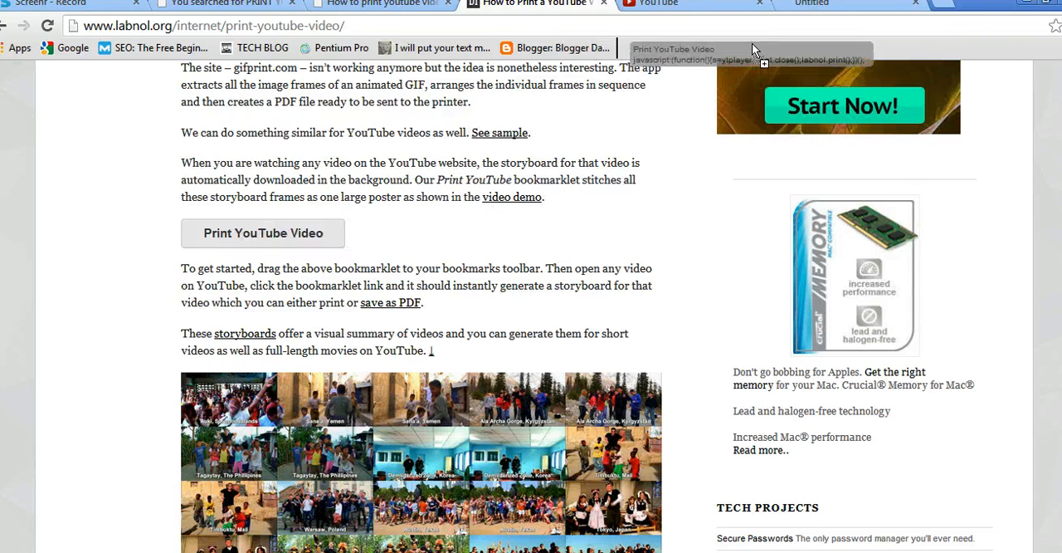
mouse_move(677, 60)
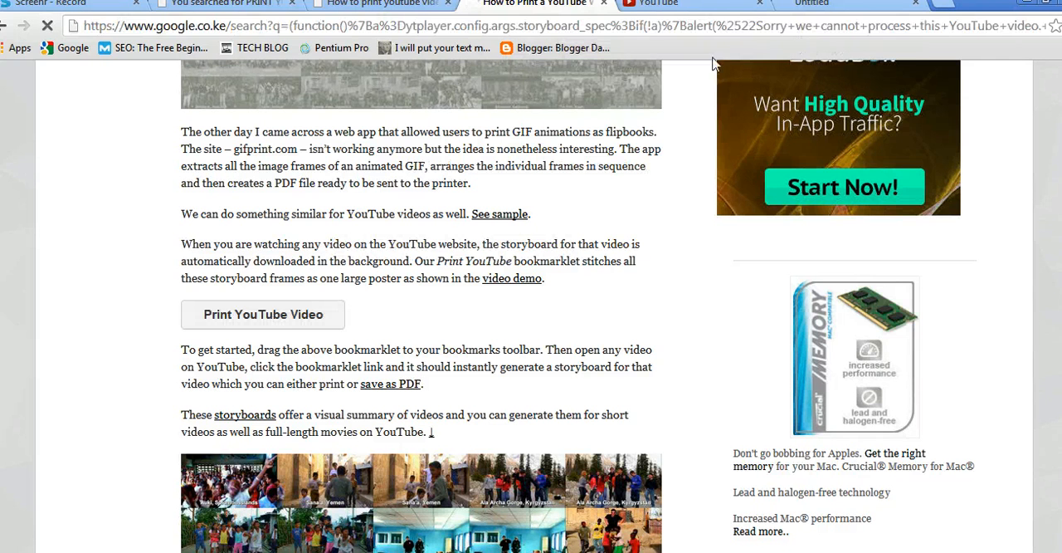
mouse_move(764, 32)
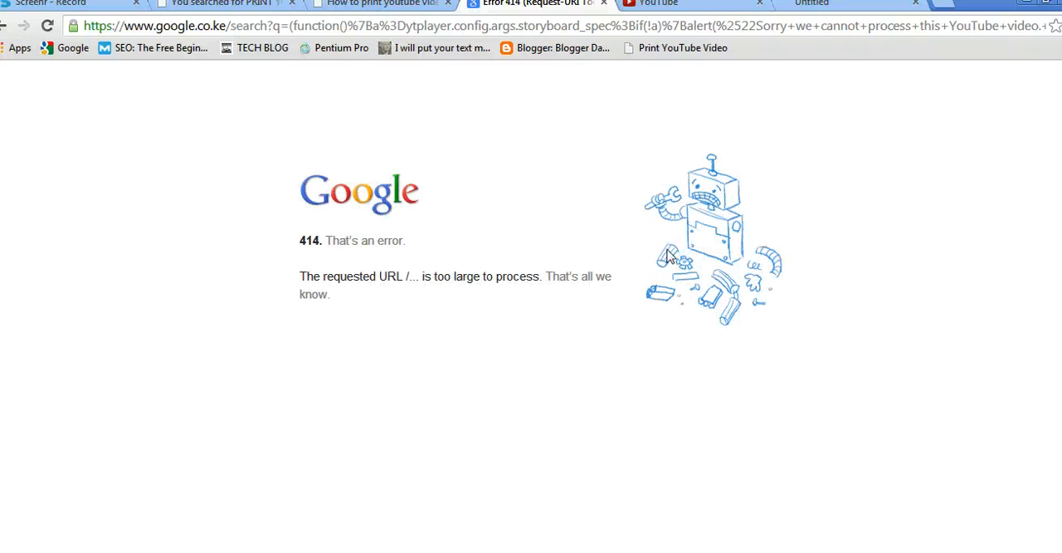
mouse_move(682, 48)
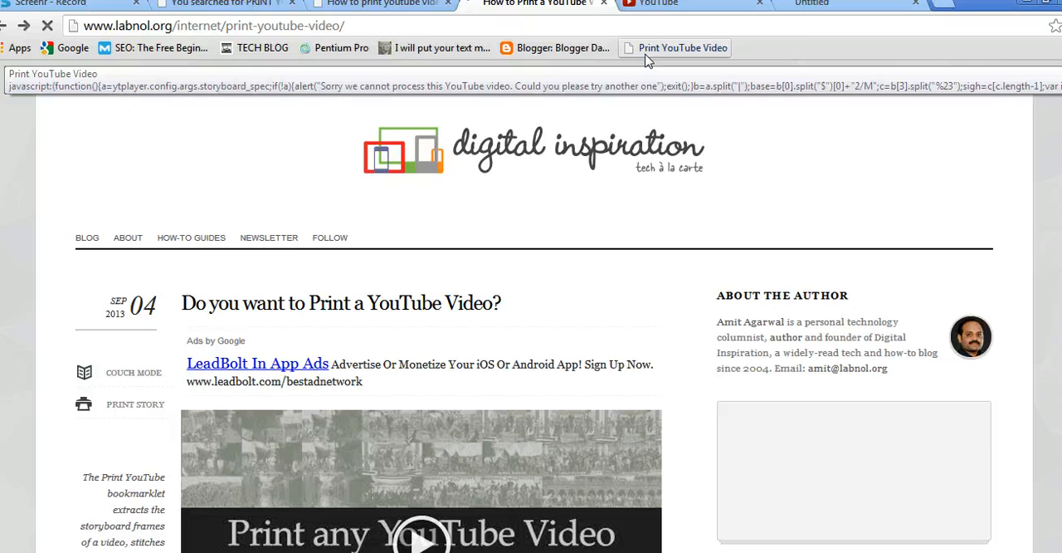
Step: Open the #TPF6 #TeamAmosJosh video on YouTube and run the Print YouTube Video bookmarklet
click(658, 5)
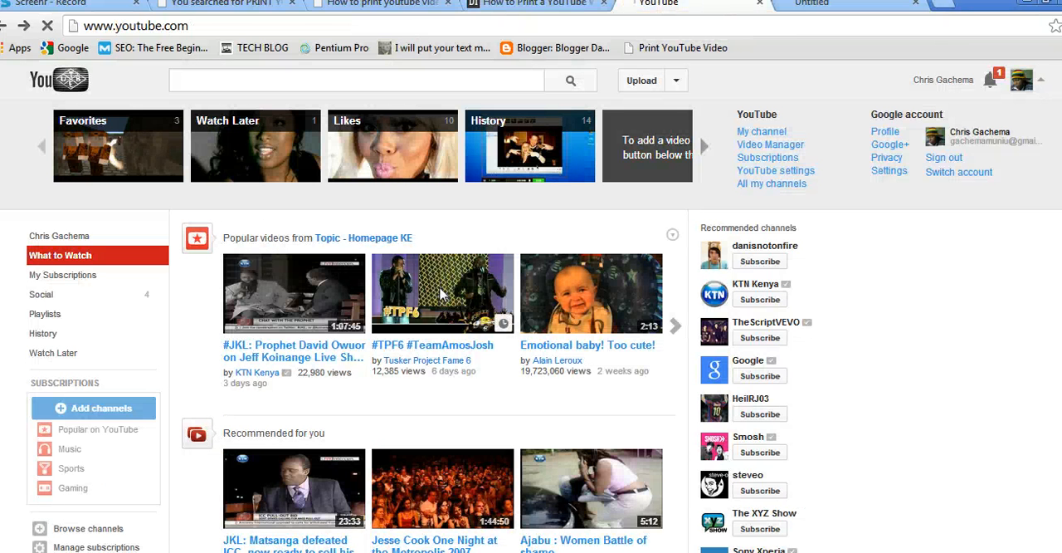
click(442, 293)
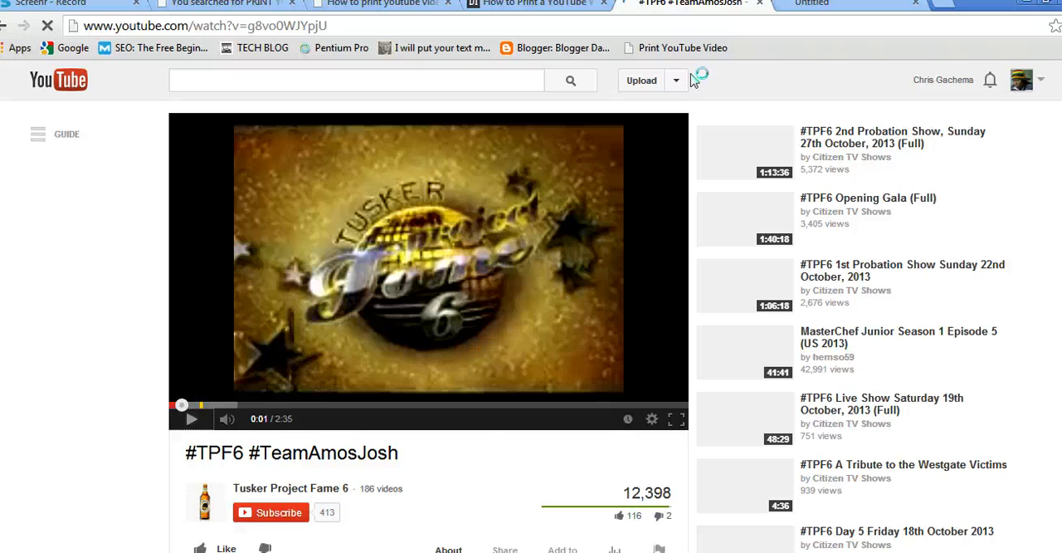
click(682, 47)
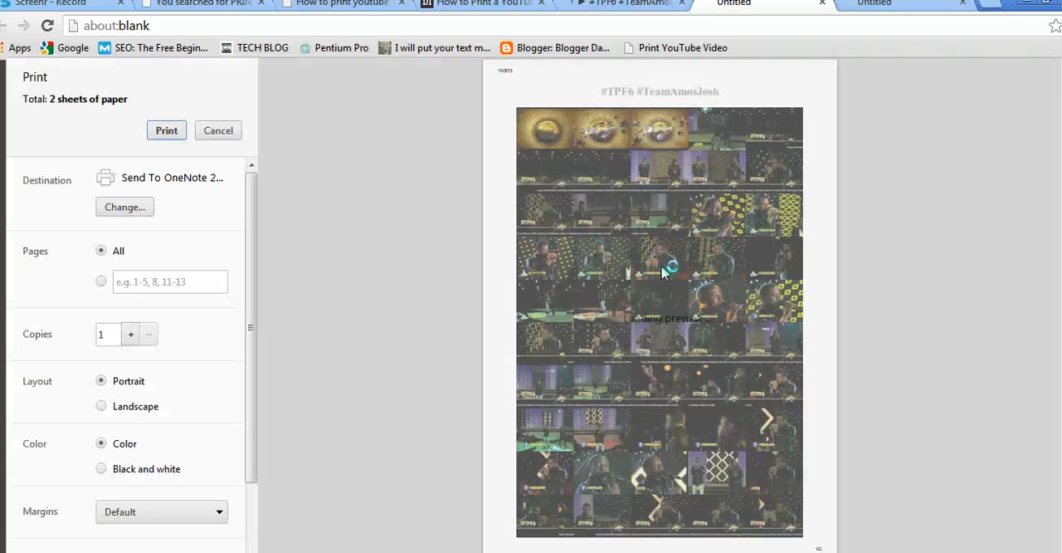
Step: Print the two-page storyboard poster with the Send To OneNote destination
scroll(down, 3)
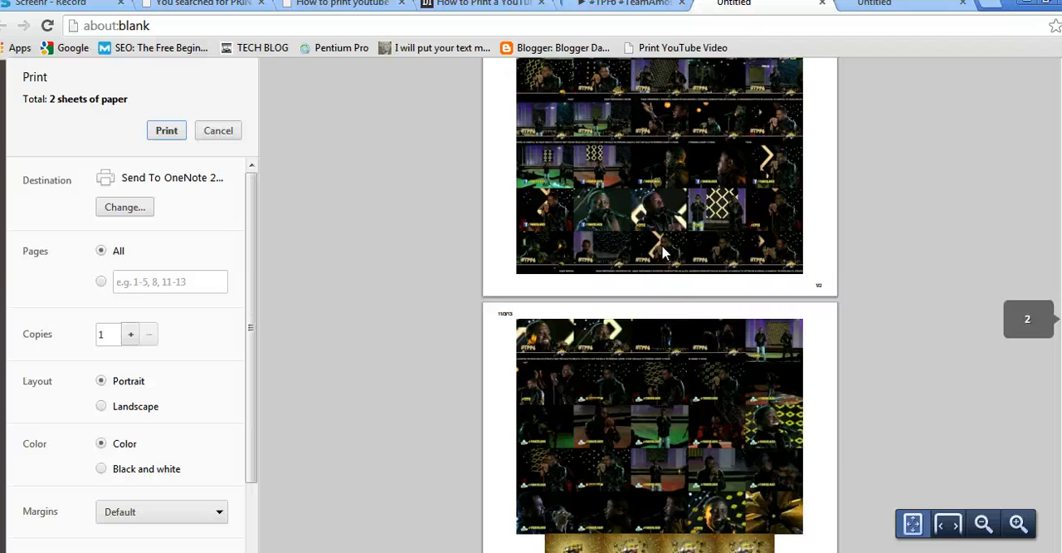
click(218, 130)
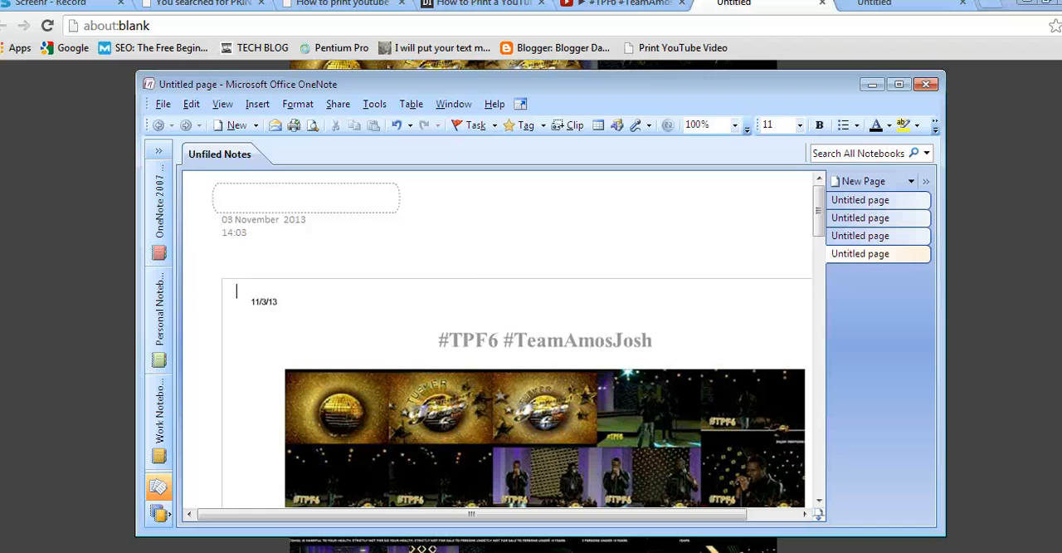
Step: Scroll down the Untitled OneNote page to view the full storyboard frame grid
scroll(down, 3)
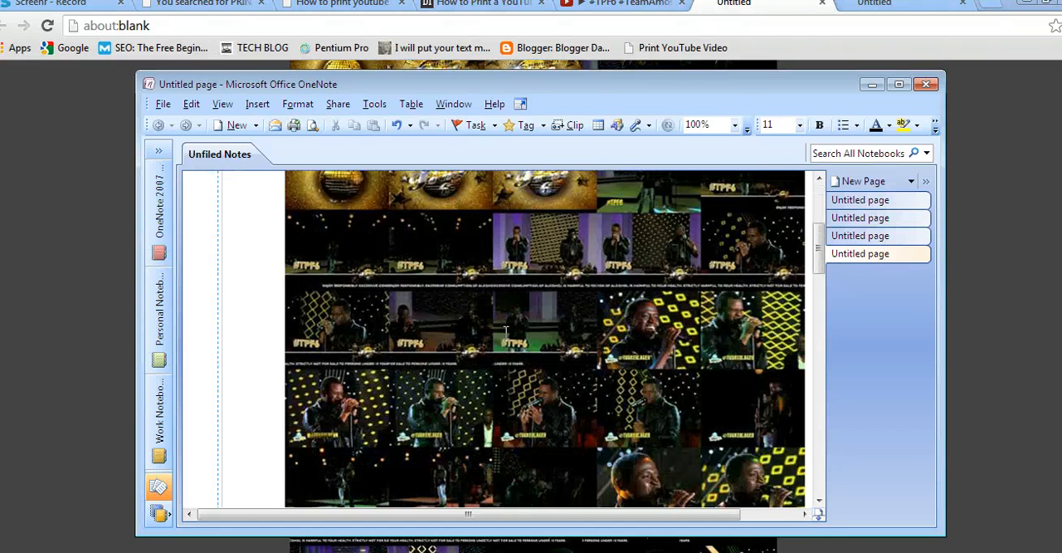
scroll(down, 3)
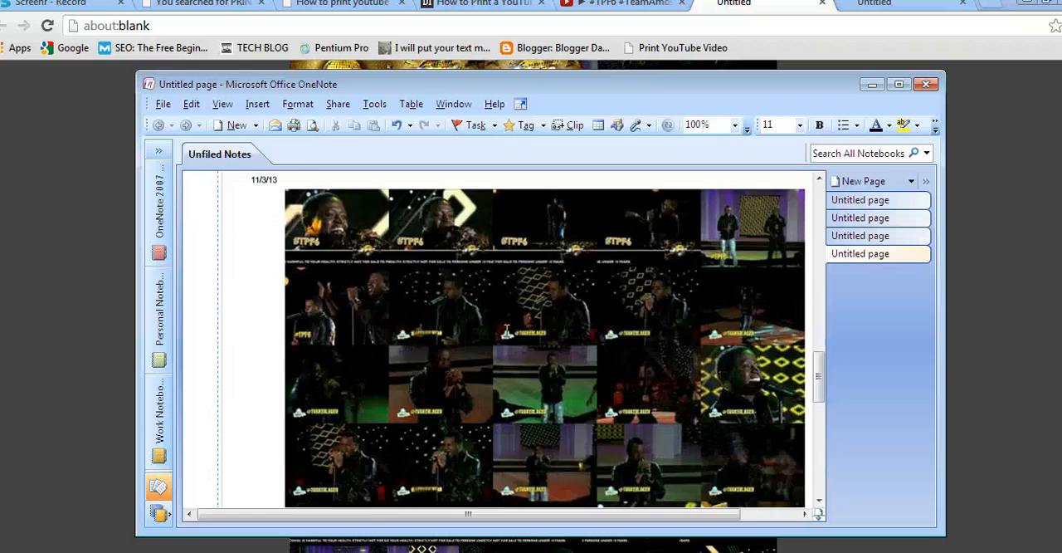
scroll(down, 3)
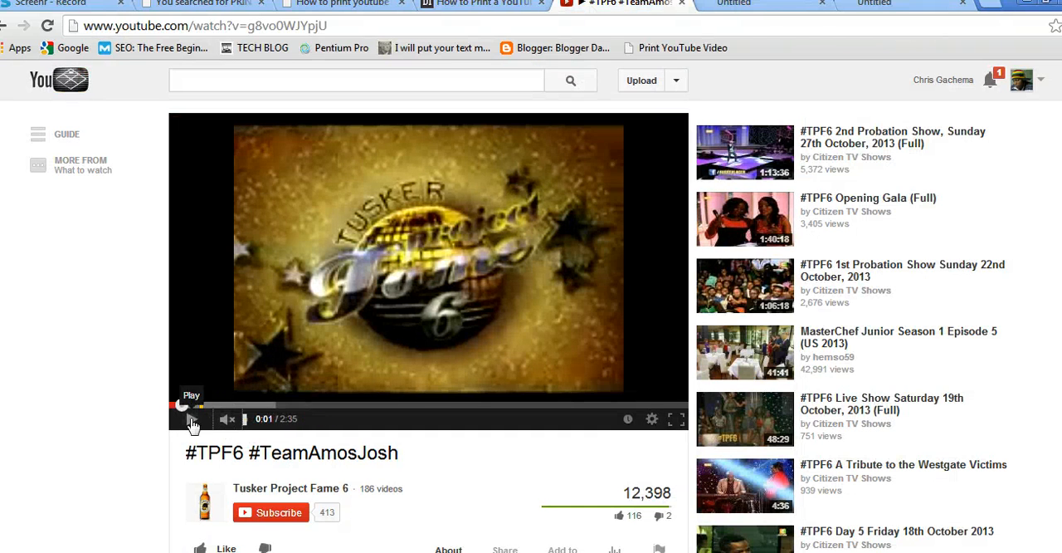
Step: Bring the #TPF6 #TeamAmosJosh YouTube video page back to the front
click(194, 418)
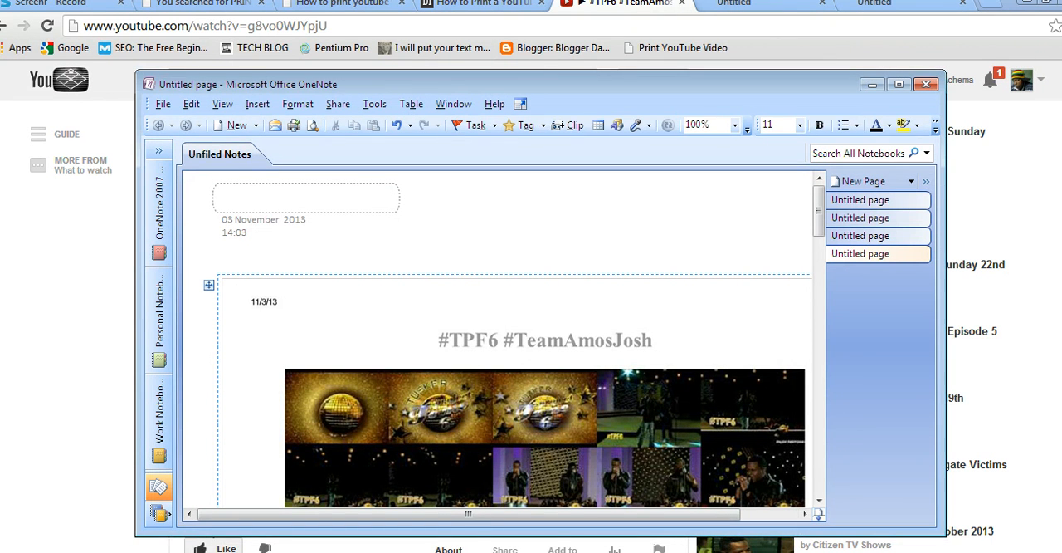
click(927, 84)
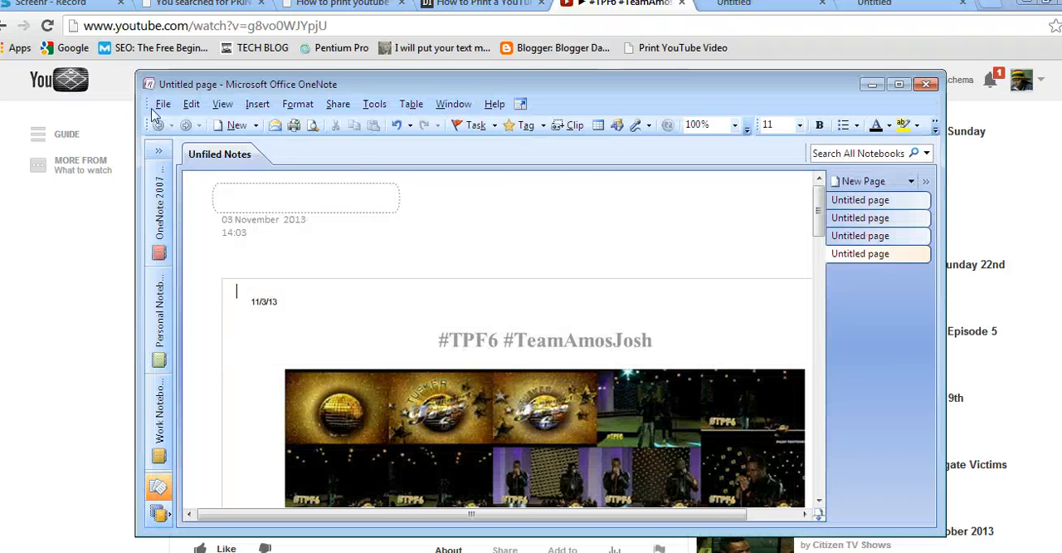
click(163, 103)
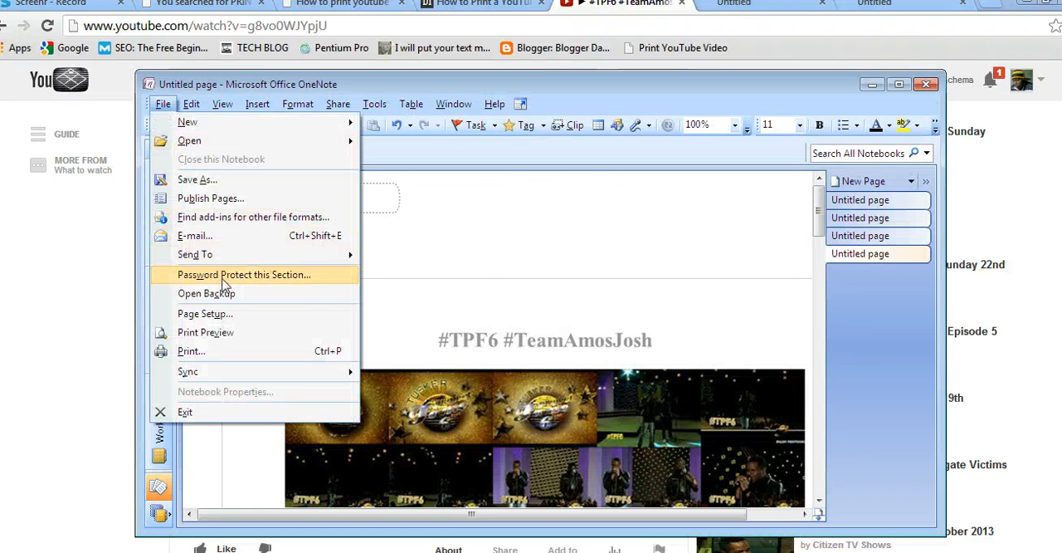
click(251, 351)
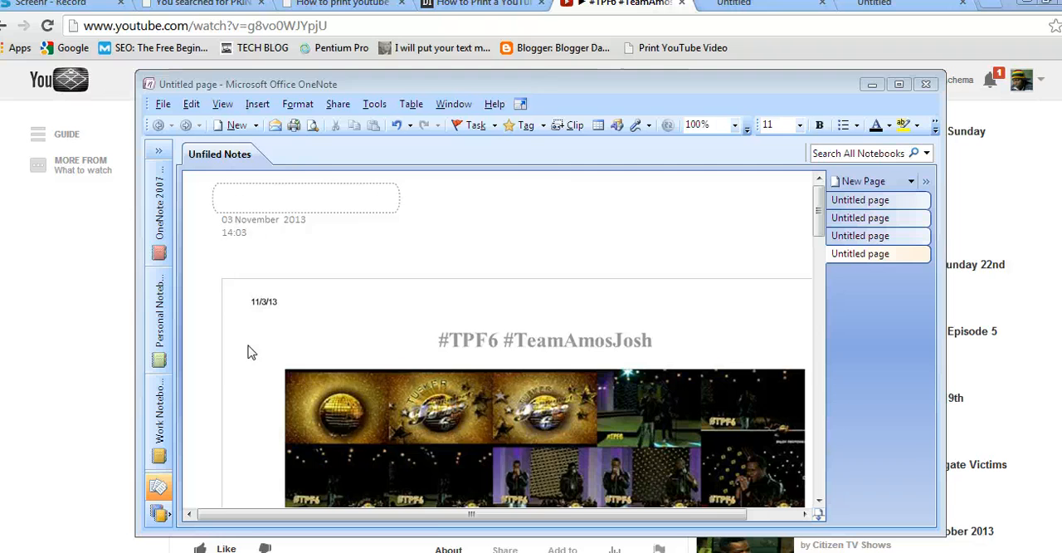